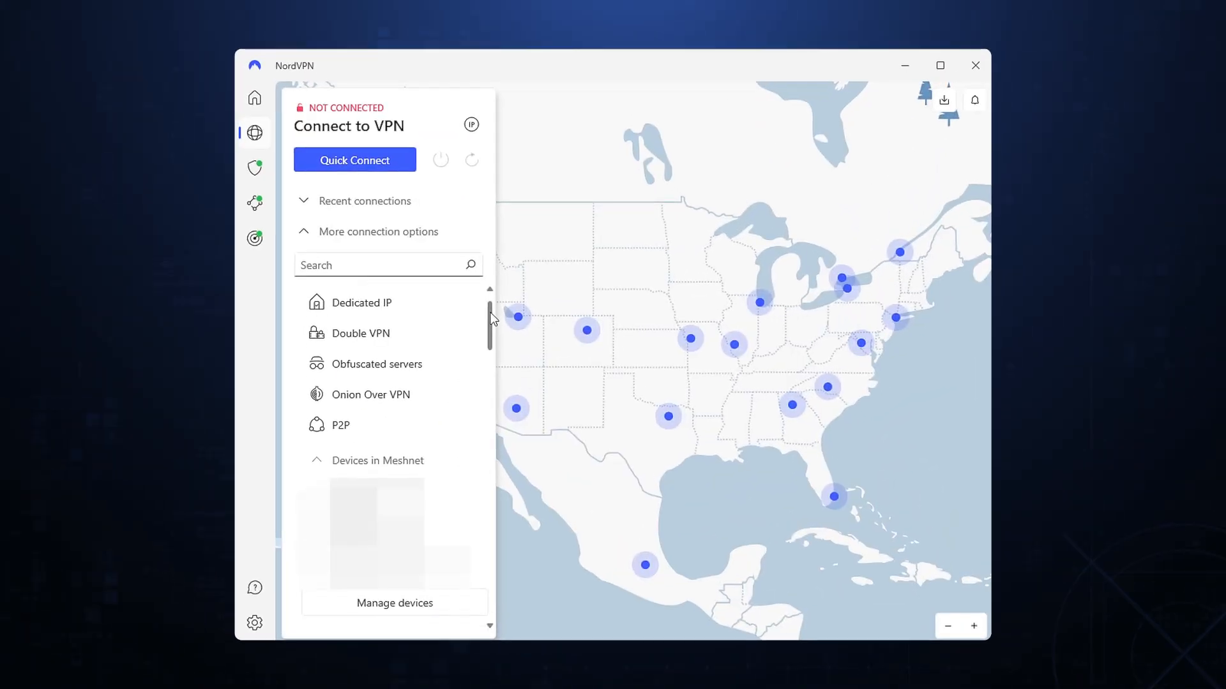
Step: Scroll down through the server Countries list while NordVPN auto-connects to United States #6047
scroll("down", 3)
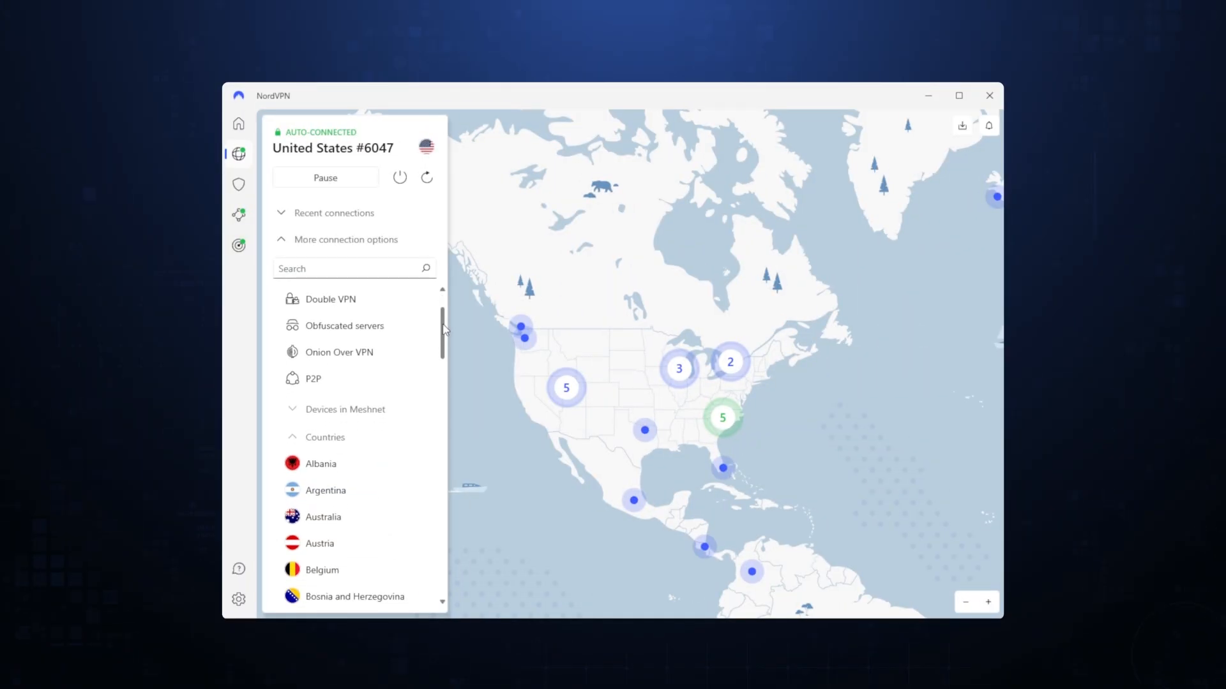
scroll("down", 3)
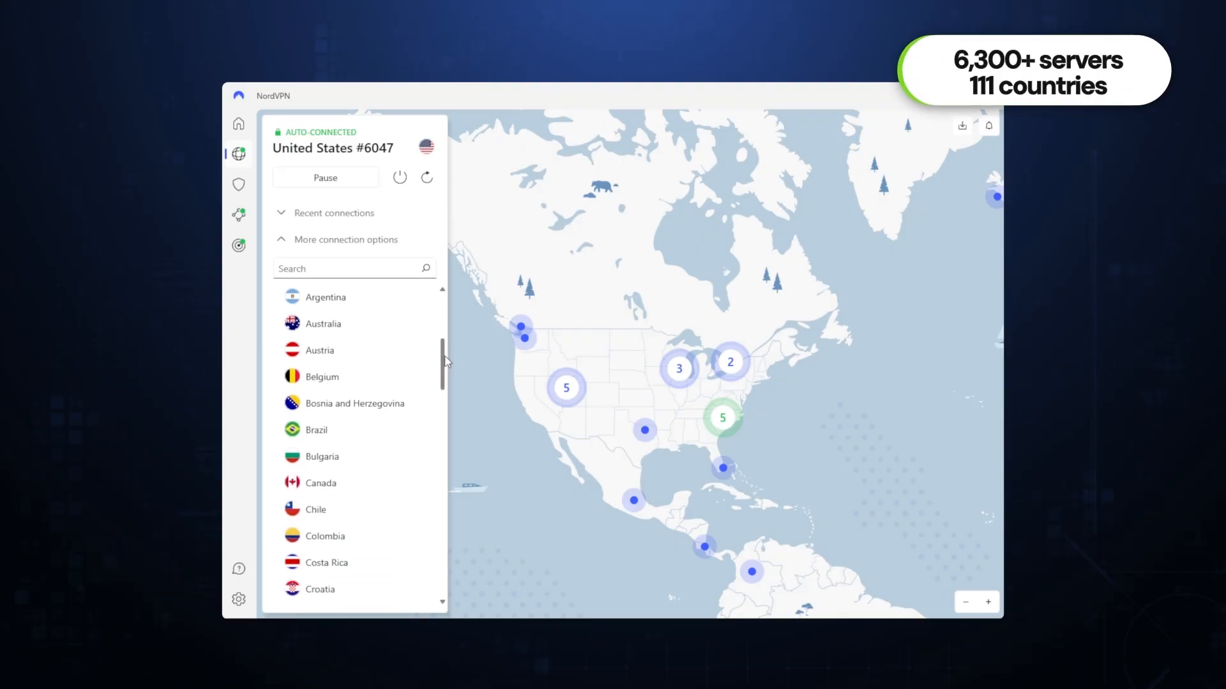
scroll("down", 3)
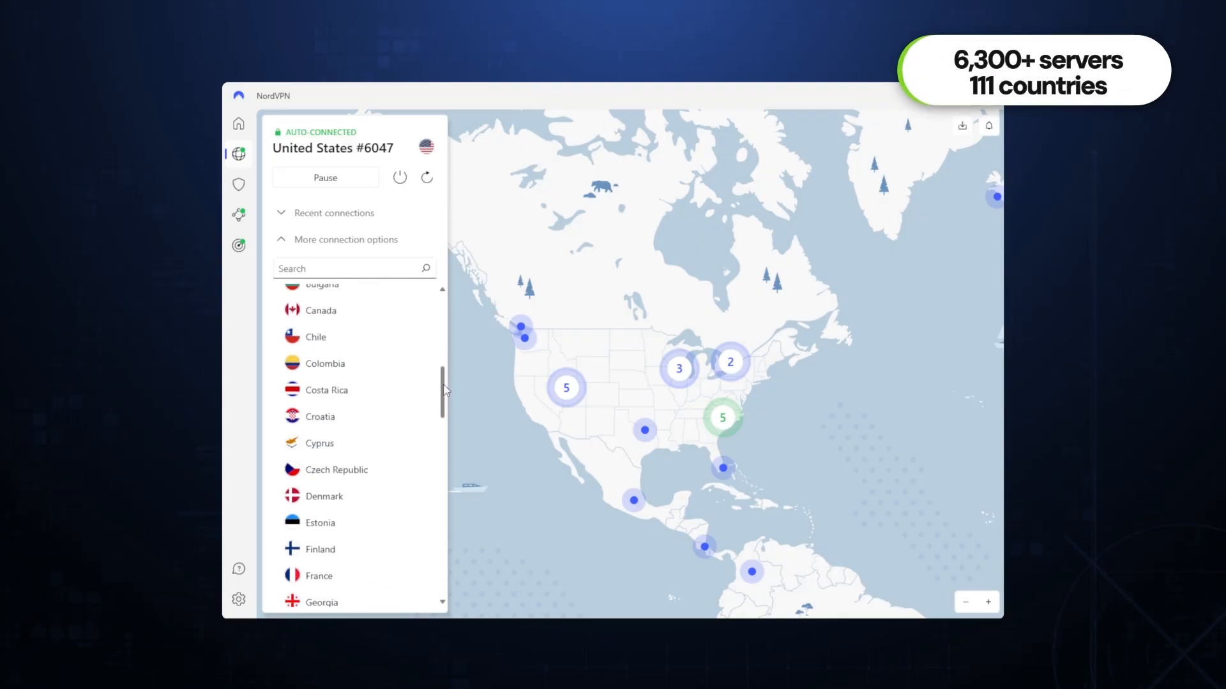
scroll("down", 3)
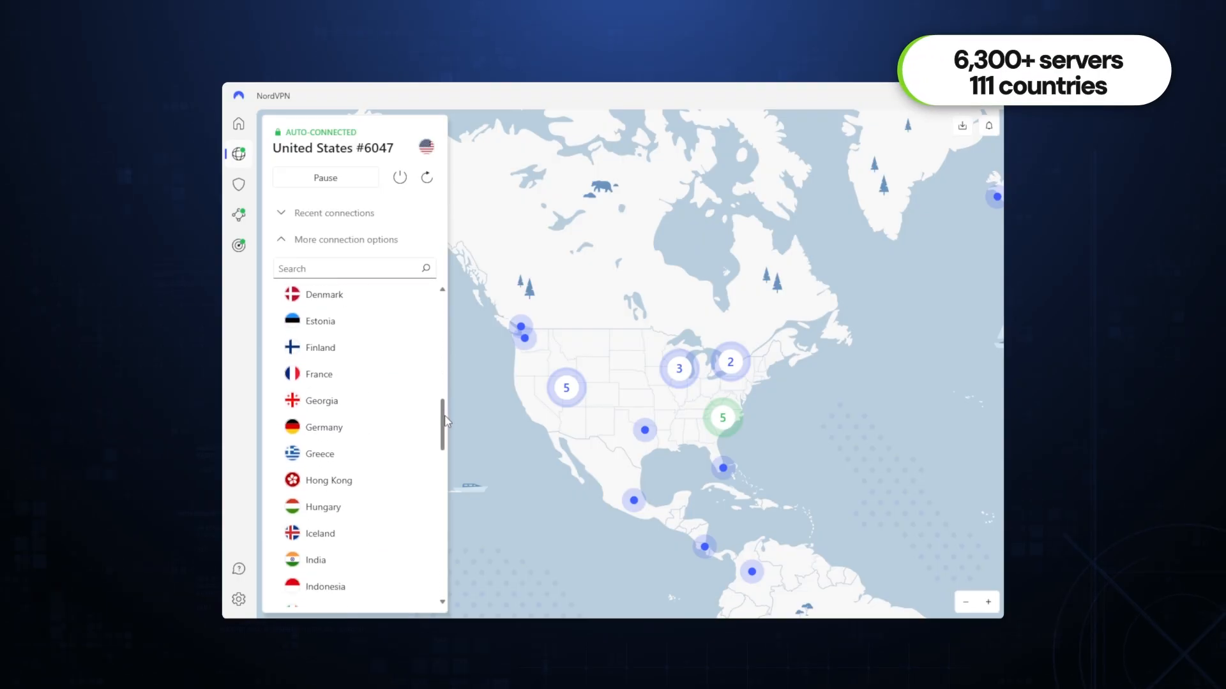
scroll("down", 3)
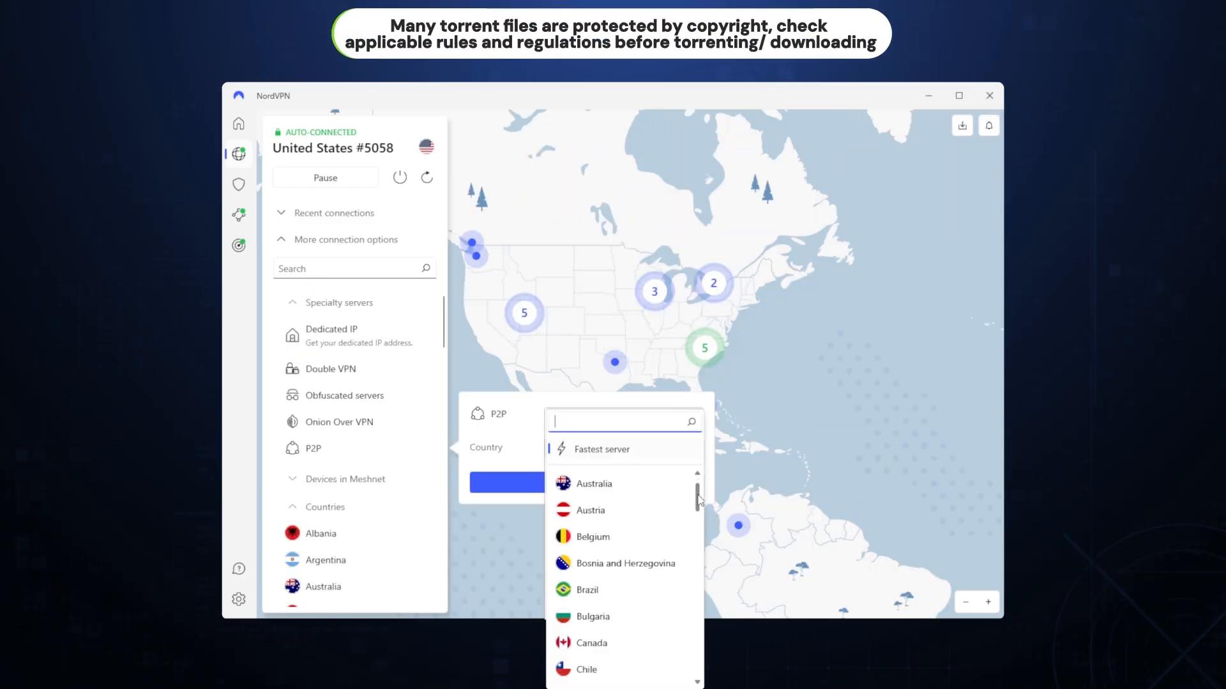
Step: Scroll through the P2P specialty server country list
scroll("down", 3)
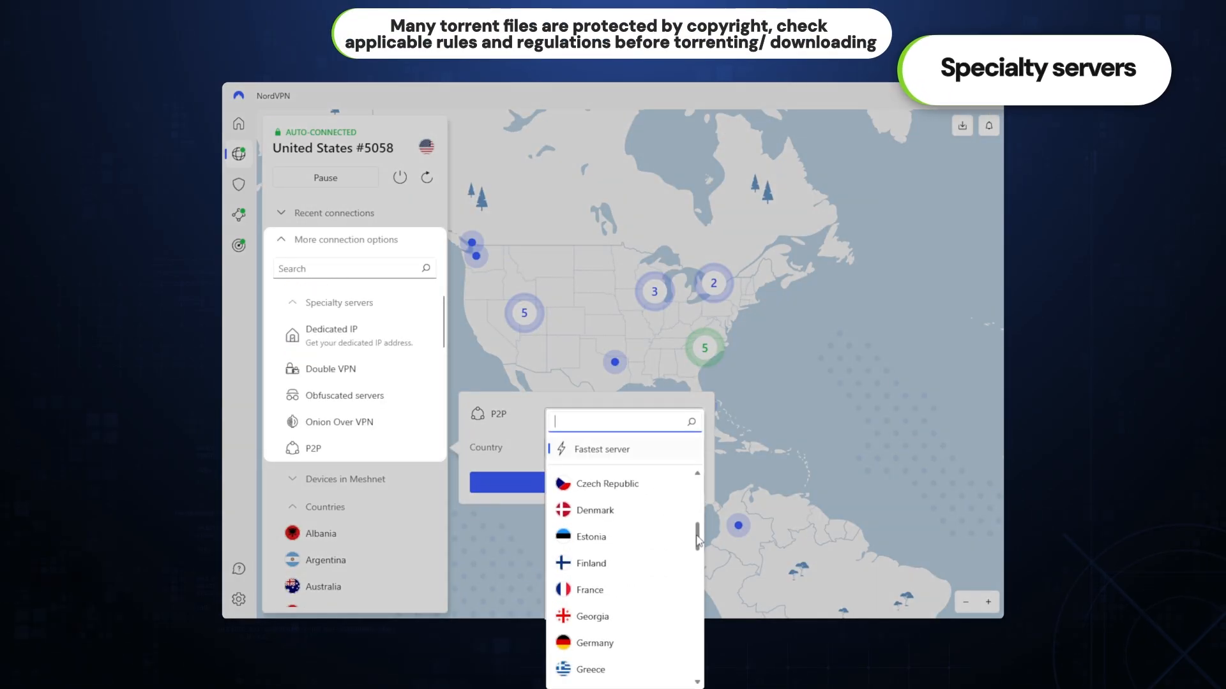
scroll("down", 3)
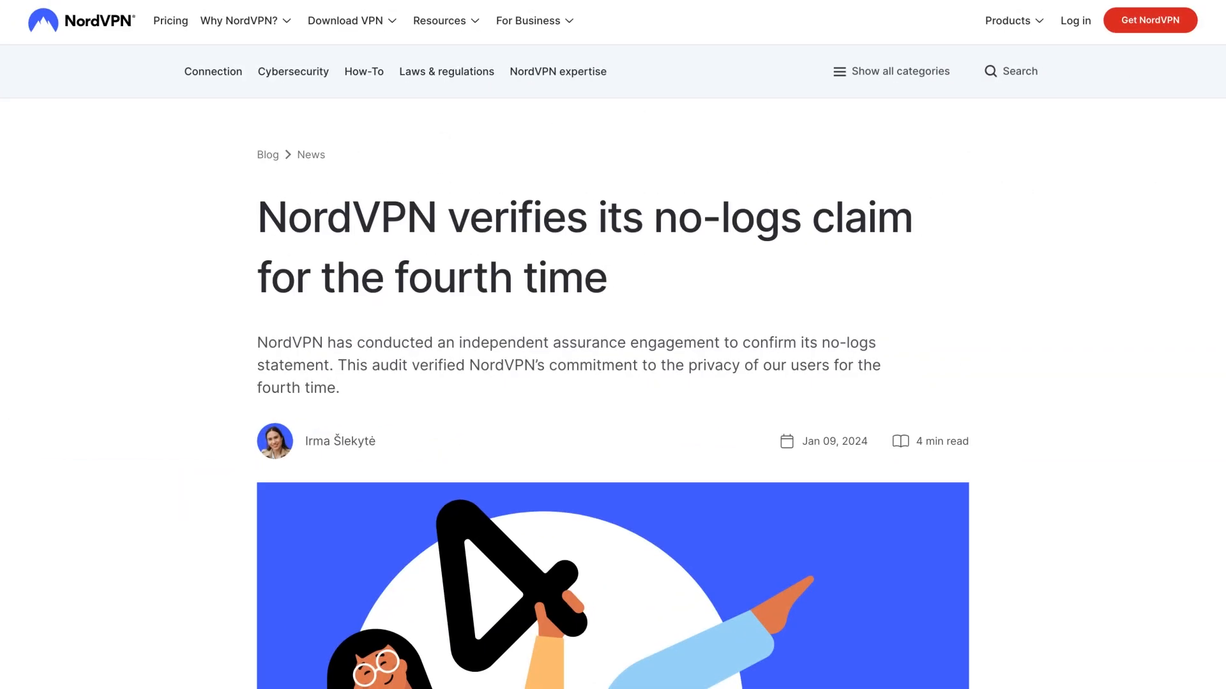
Step: Scroll down the blog article on NordVPN's fourth no-logs audit
scroll("down", 3)
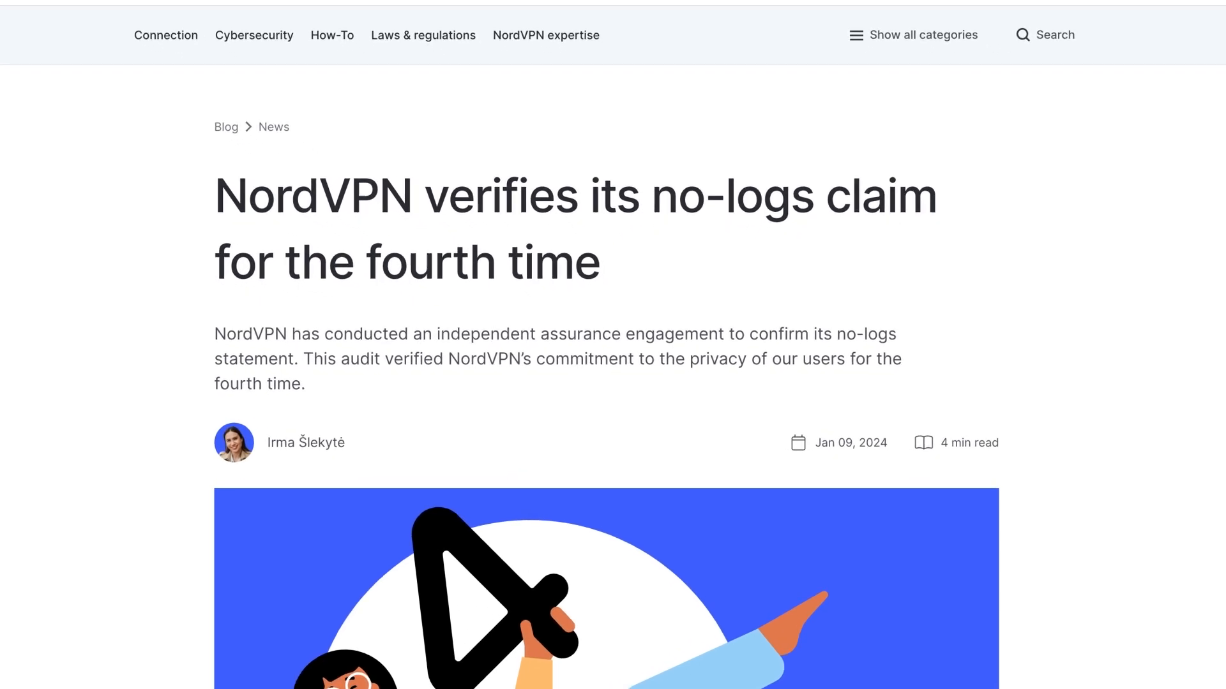
scroll("down", 3)
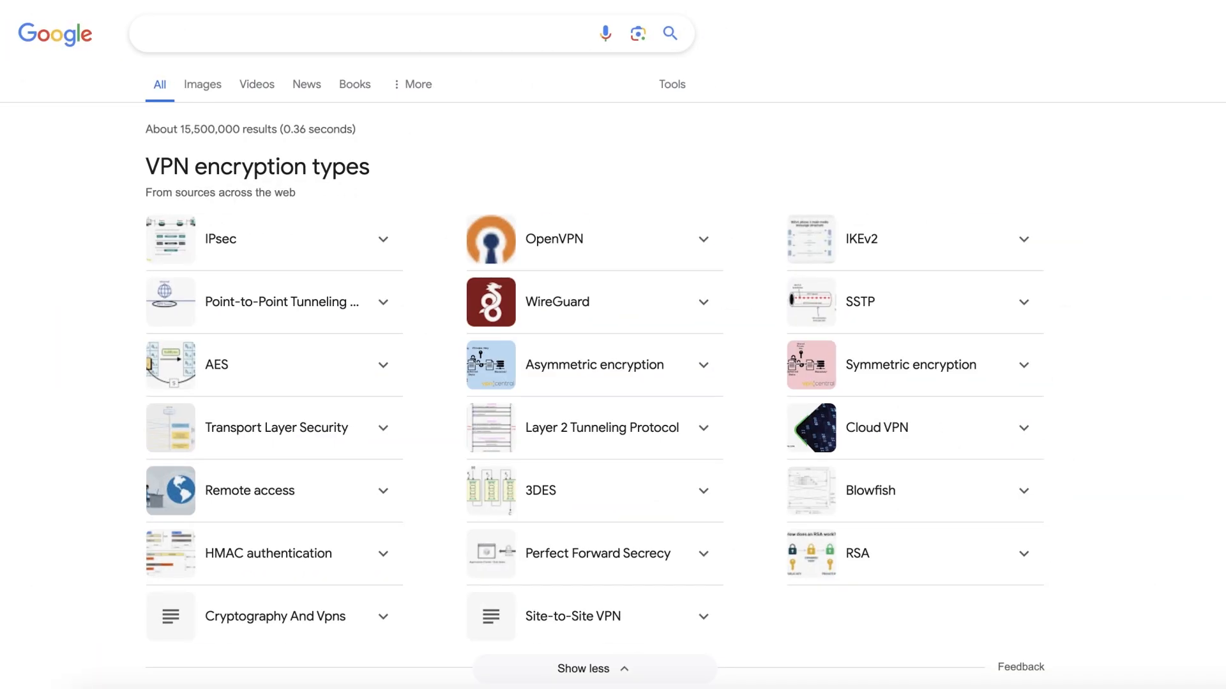
Step: Scroll the Google results for VPN encryption types like IPsec, OpenVPN, WireGuard and AES
scroll("down", 3)
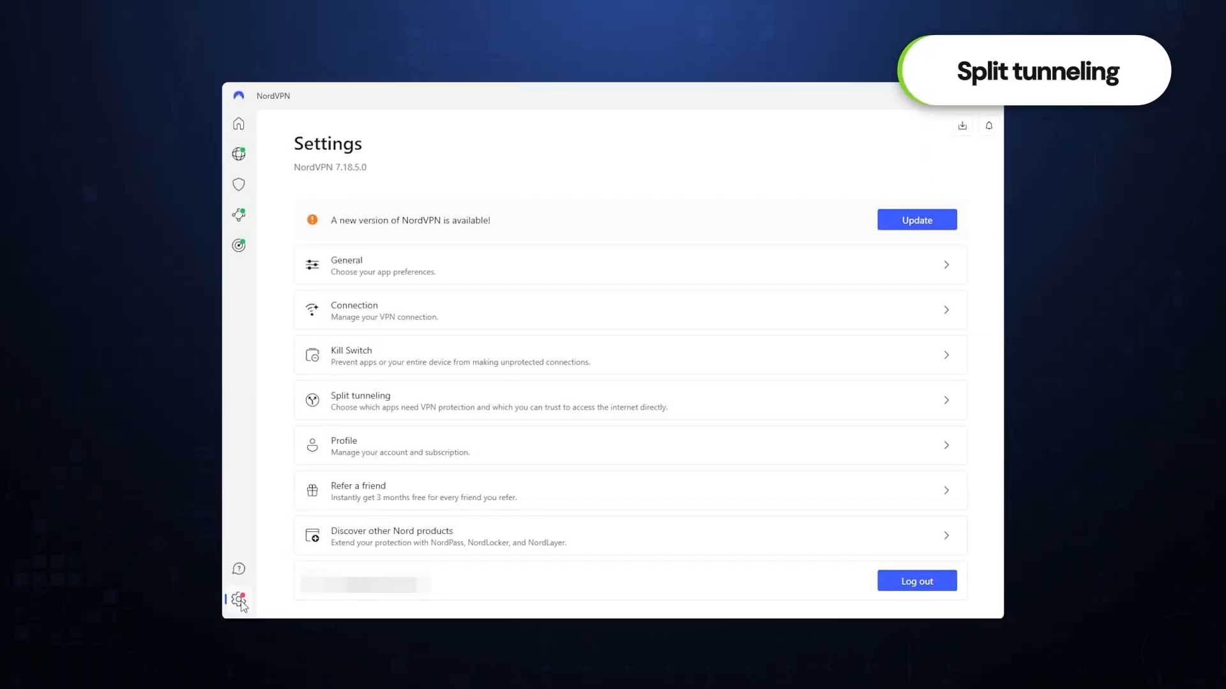
mouse_move(922, 393)
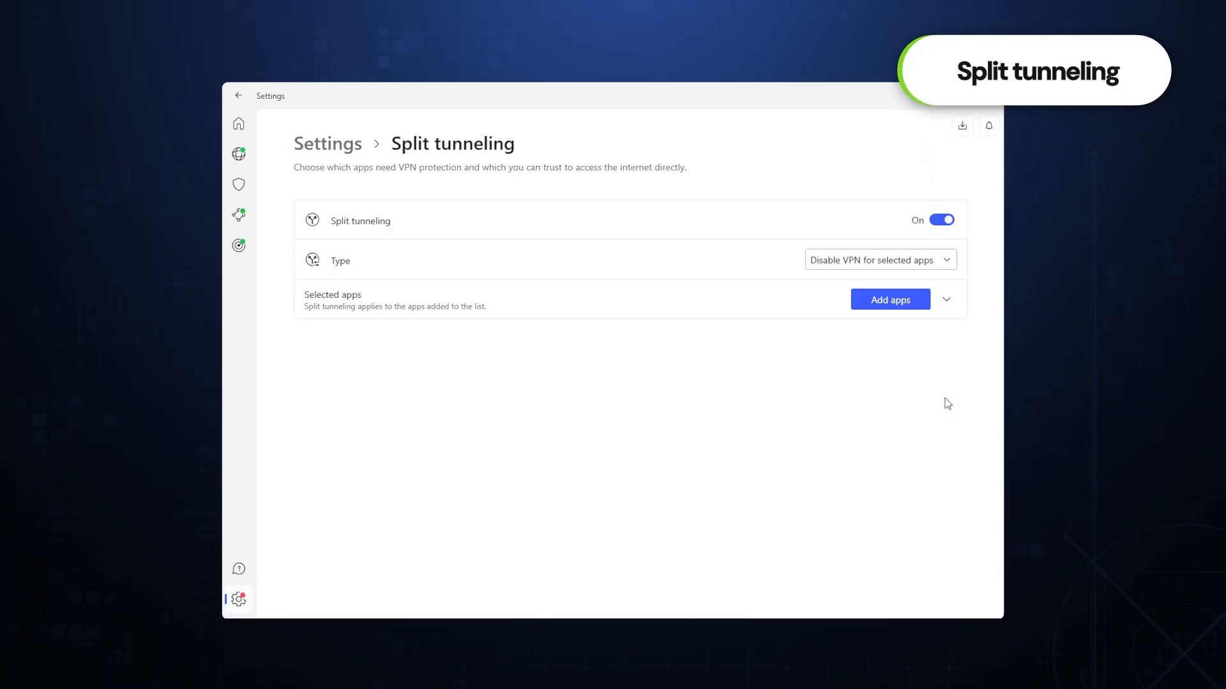
mouse_move(942, 275)
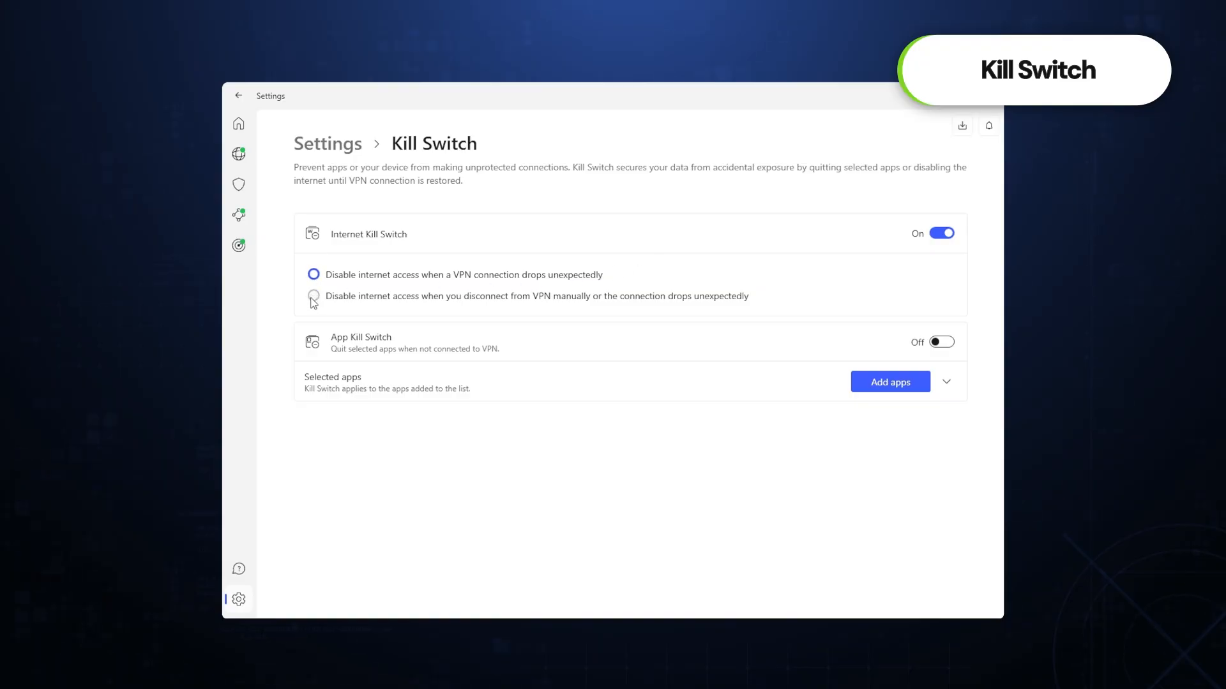
Step: Select the second Kill Switch option, leaving Internet Kill Switch on and App Kill Switch off
left_click(313, 296)
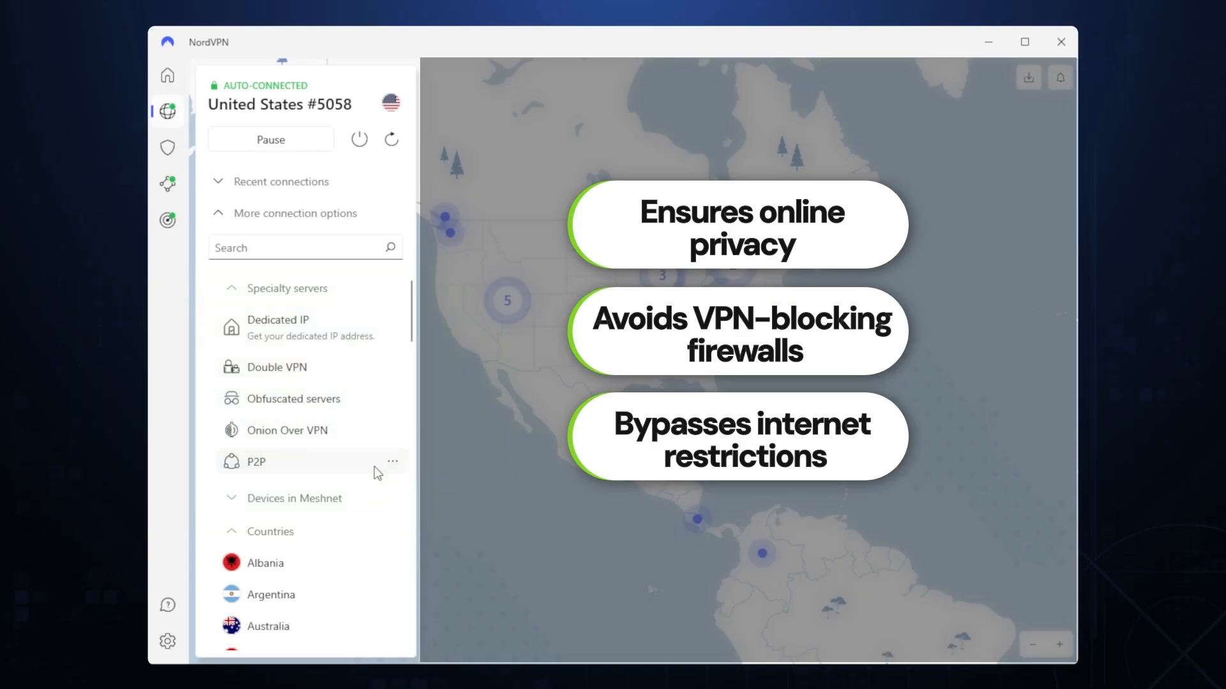
Step: Expand Specialty servers to show Double VPN, Obfuscated servers and Onion Over VPN
left_click(277, 367)
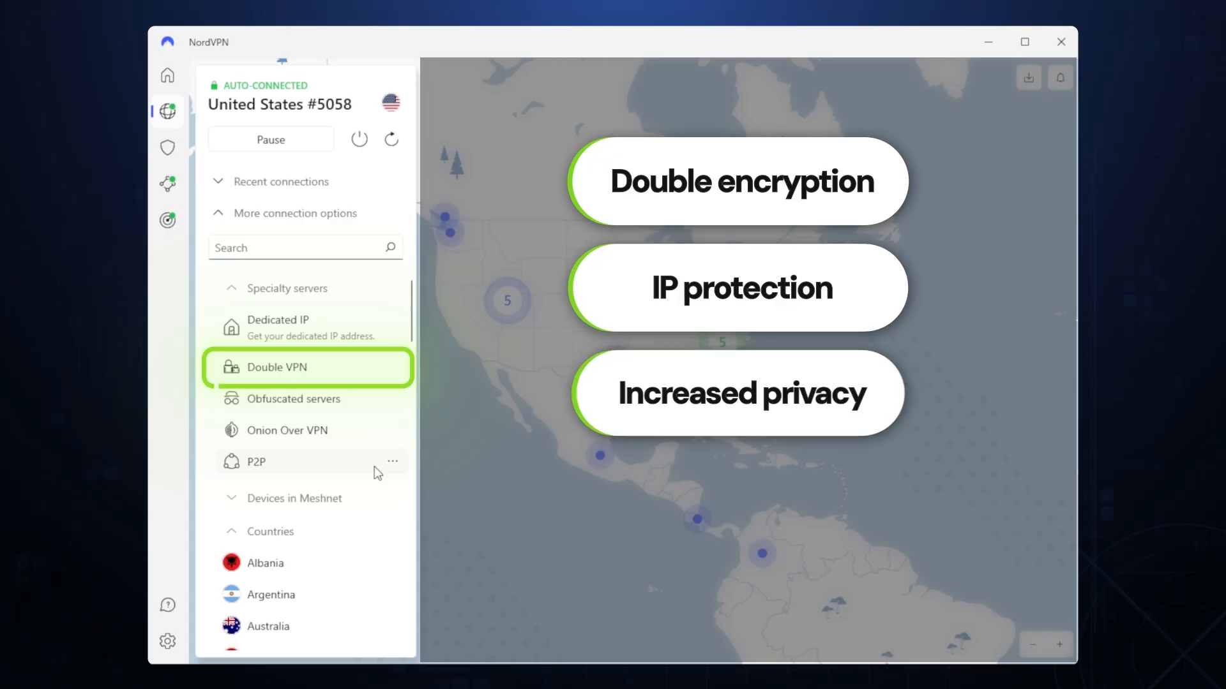
left_click(286, 430)
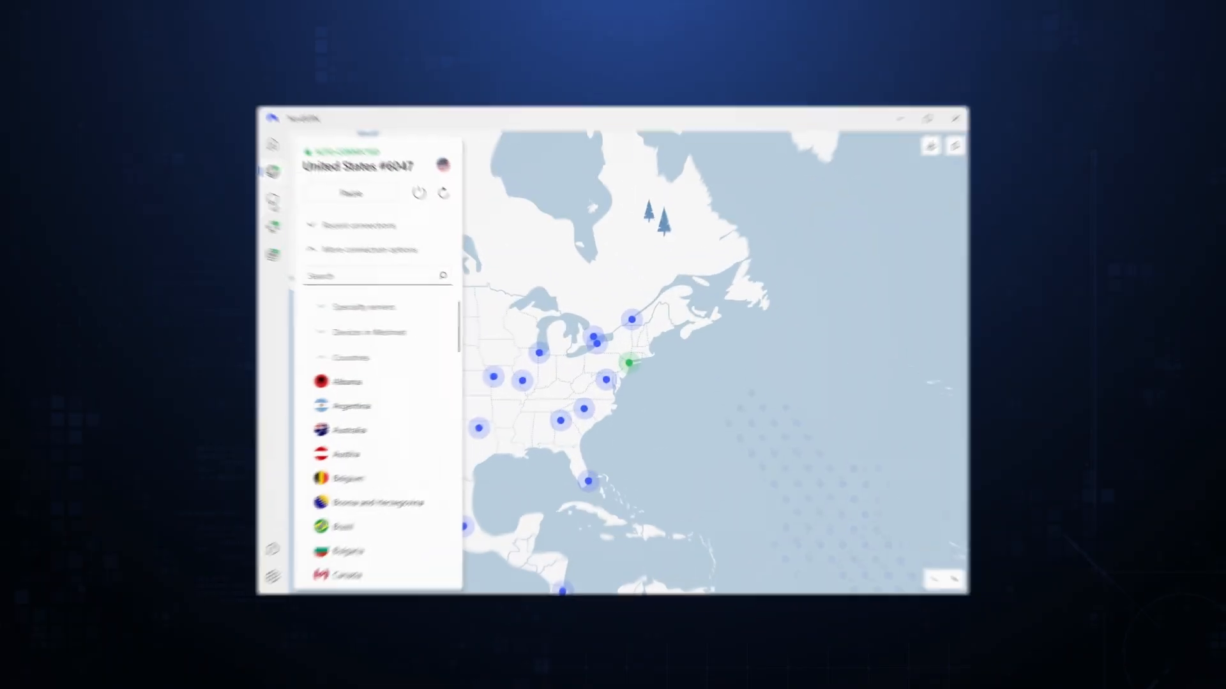
Step: Open Threat Protection's File protection page and switch cloud-based threat detection off
left_click(238, 184)
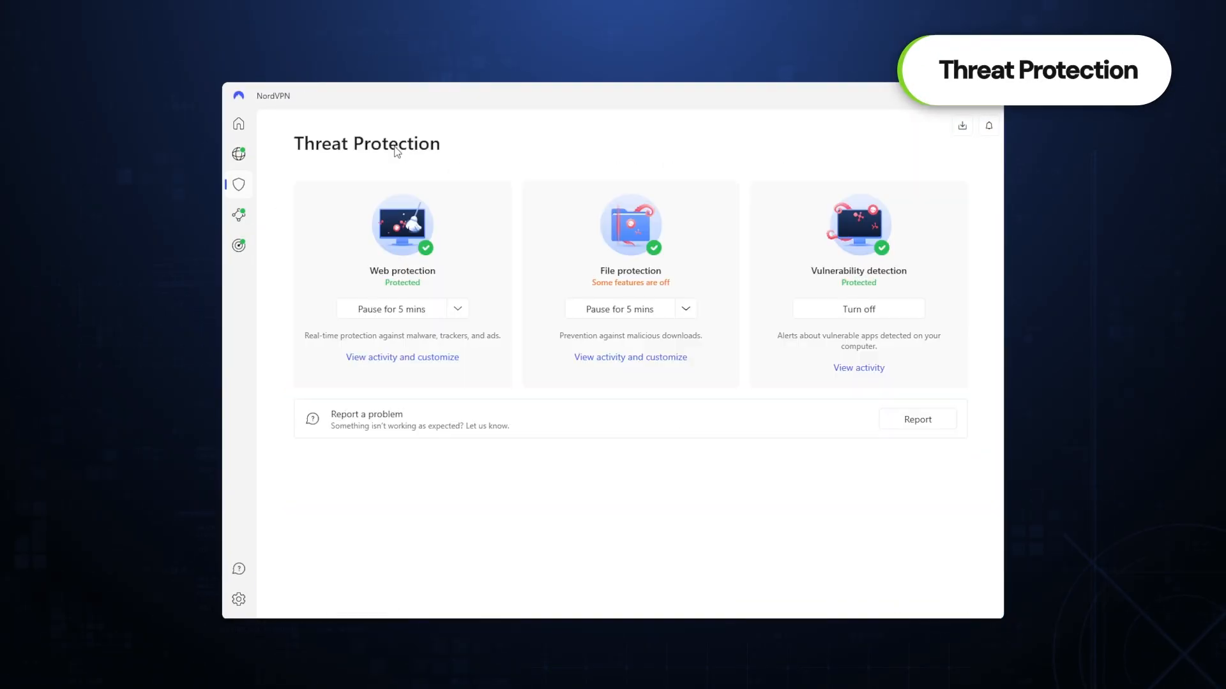
mouse_move(636, 360)
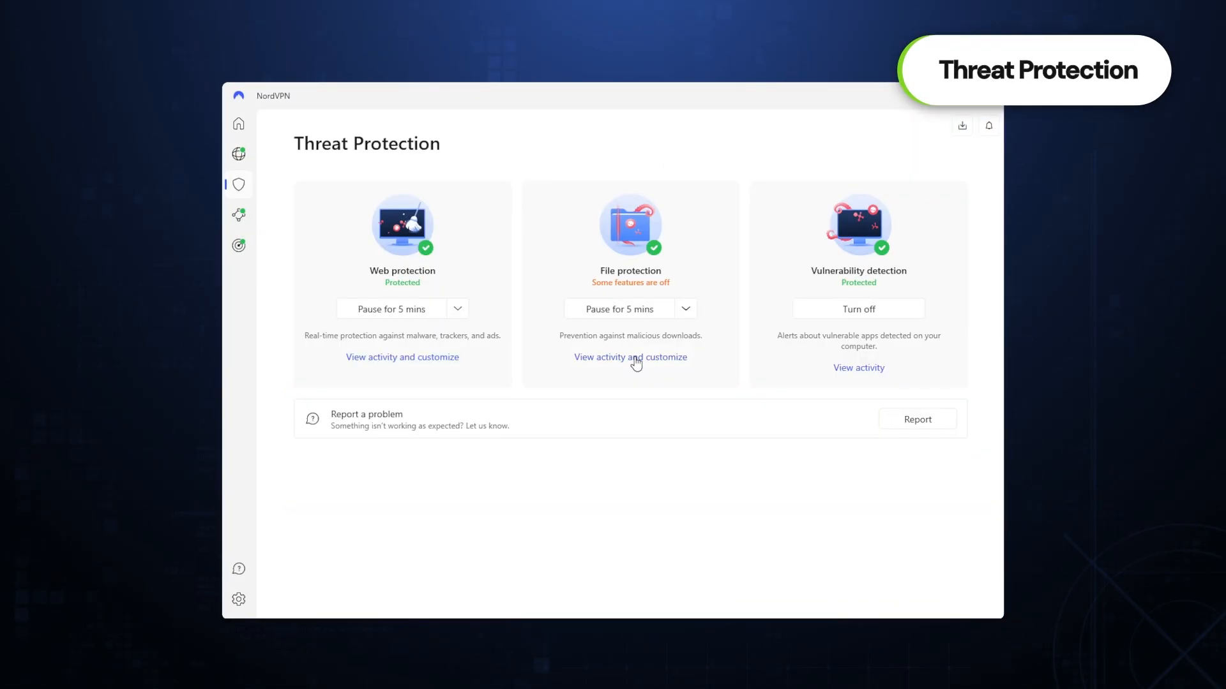
left_click(630, 357)
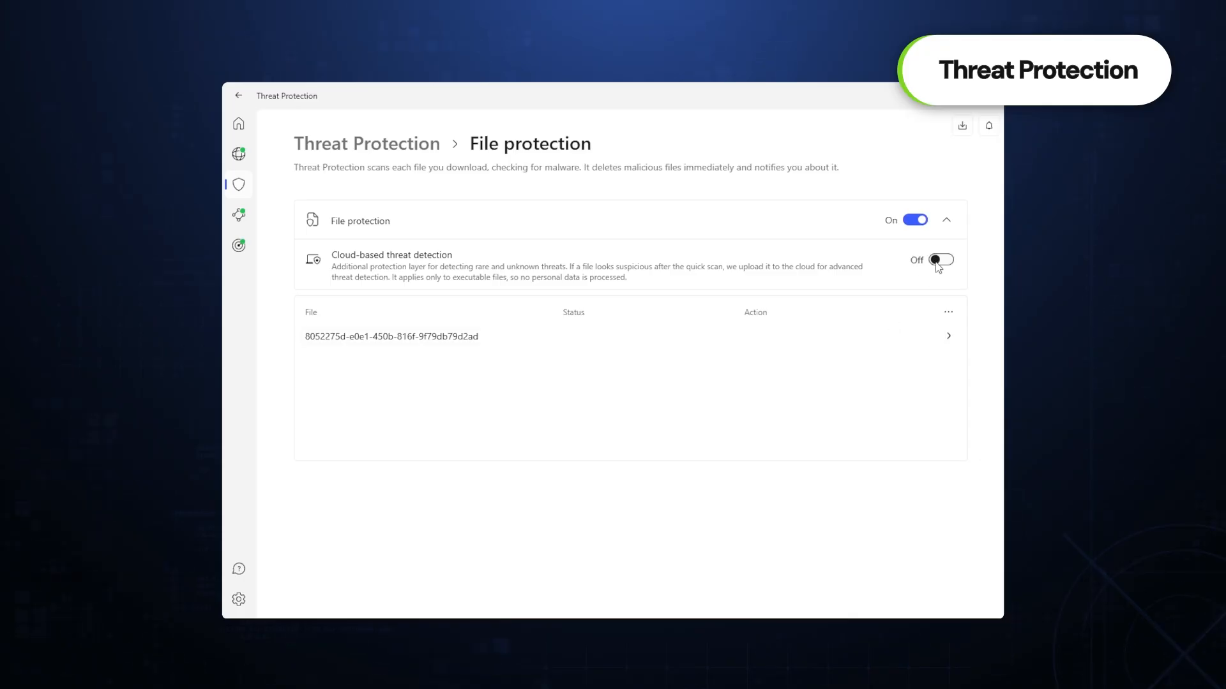
left_click(238, 154)
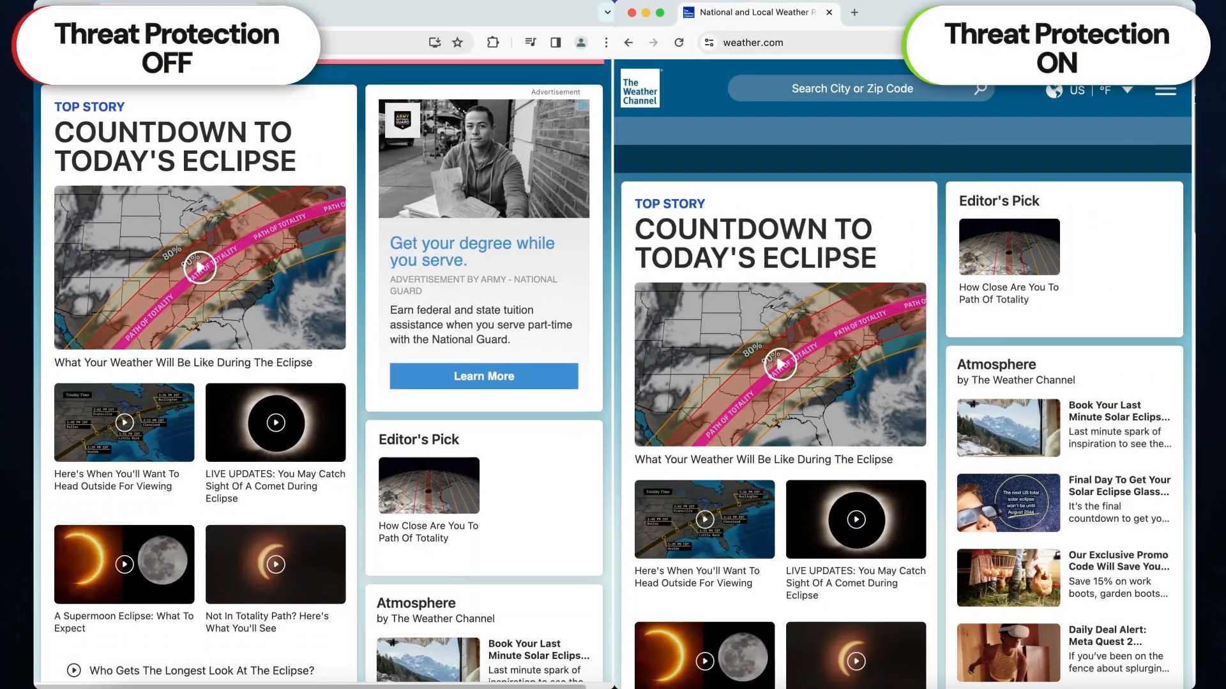
Step: Scroll both weather.com windows to compare ads with Threat Protection off versus on
scroll("down", 3)
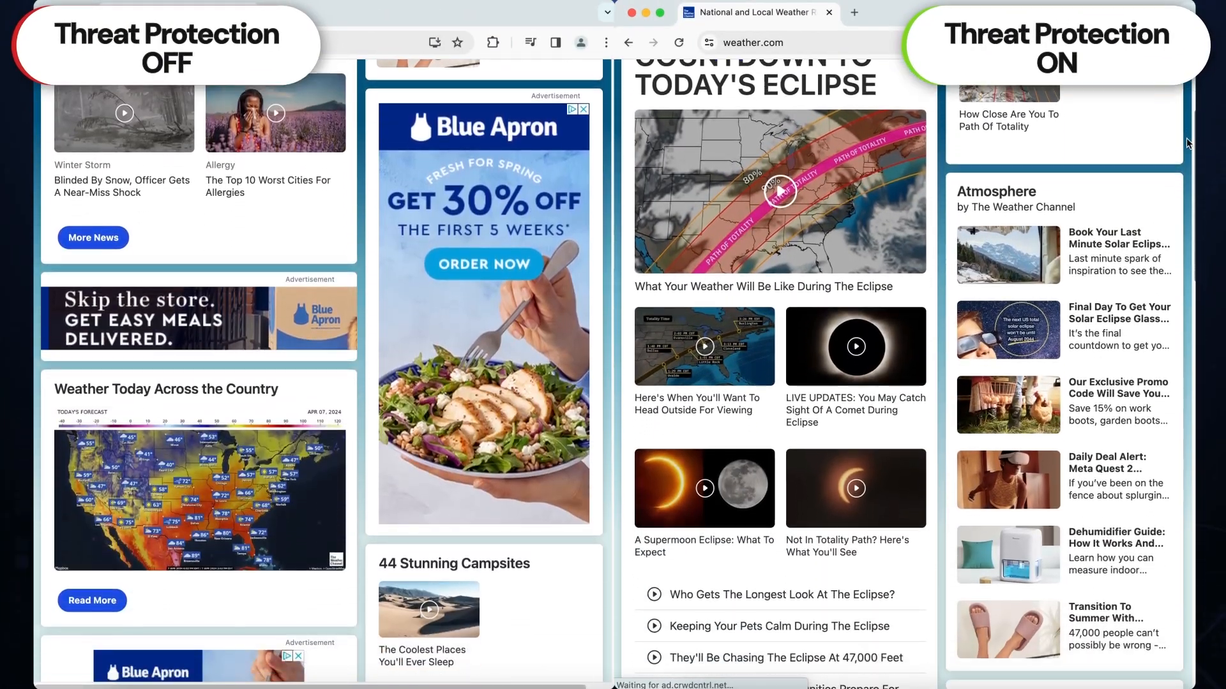
scroll("down", 3)
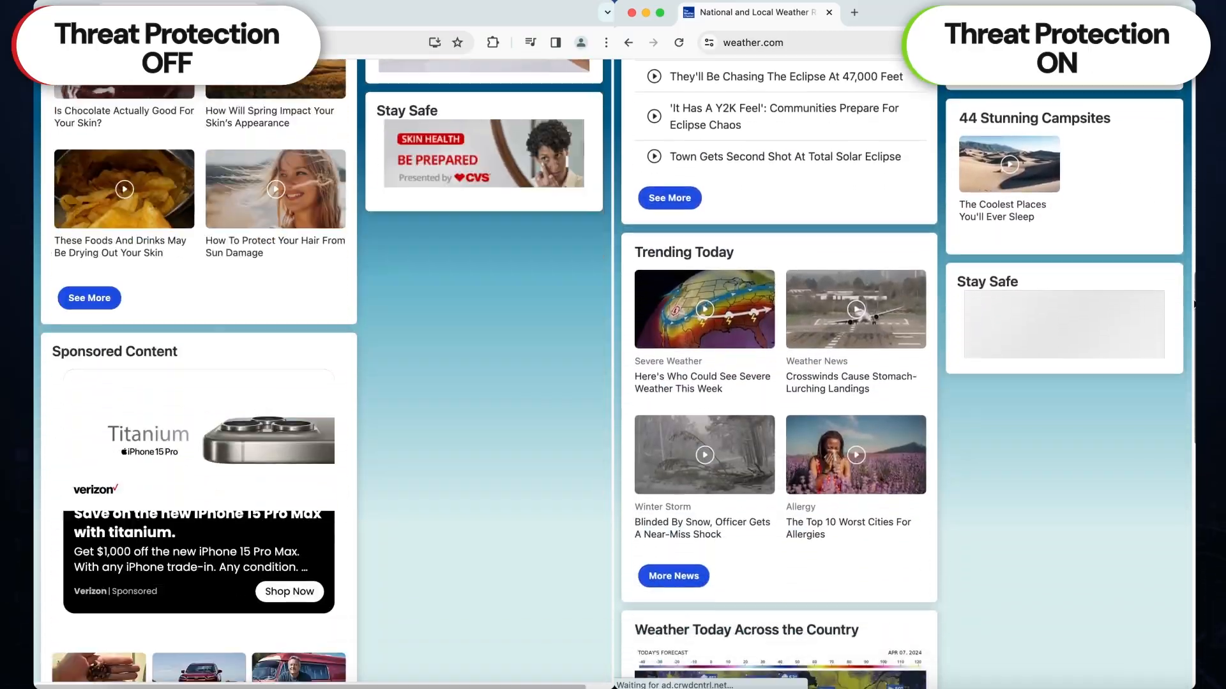
scroll("down", 3)
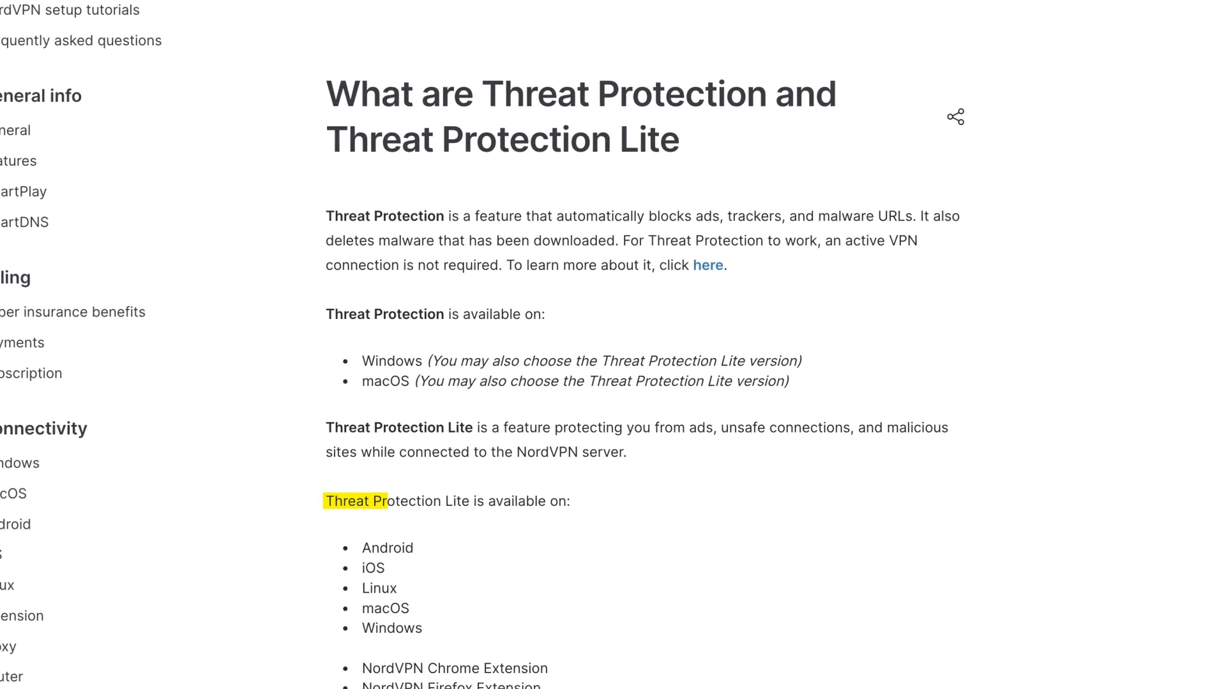
Step: Scroll the Threat Protection help article to the supported-platform lists
scroll("down", 3)
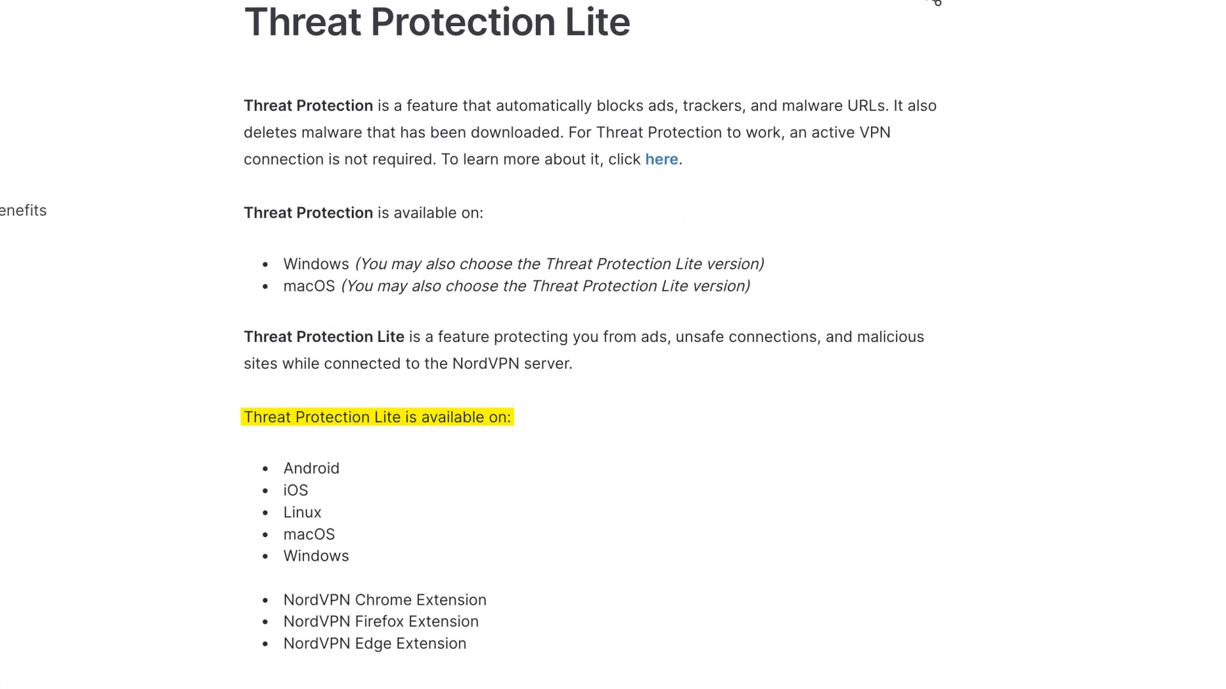
scroll("down", 3)
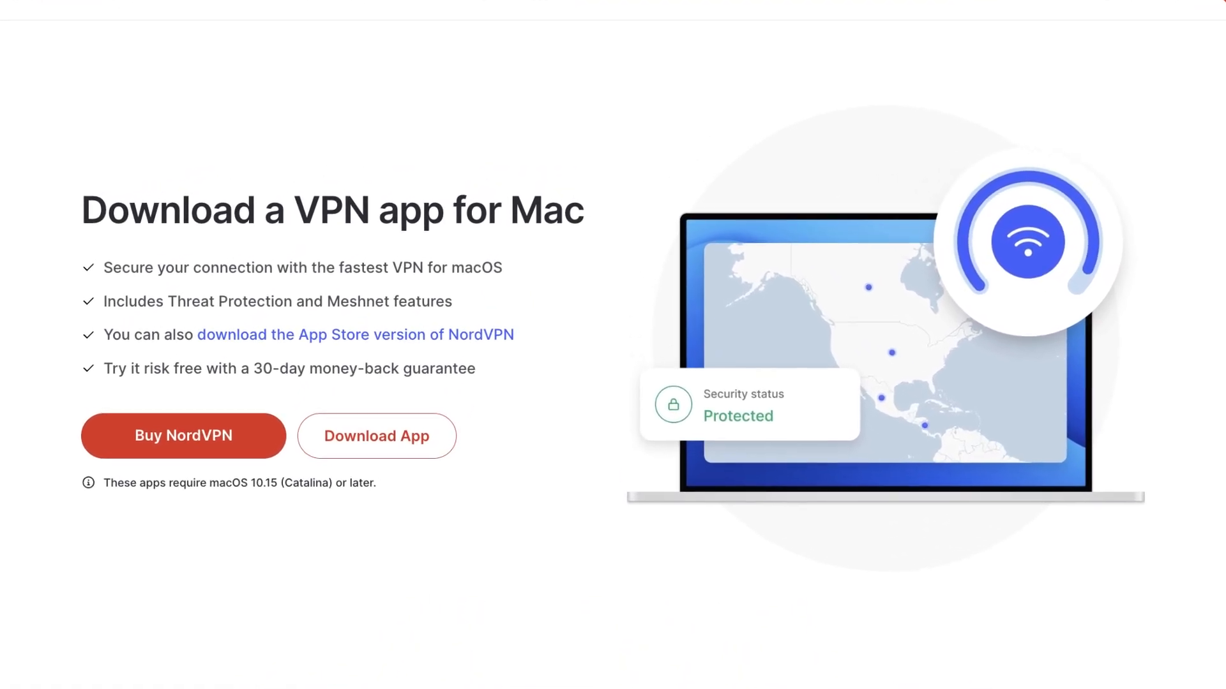
Step: Click on the NordVPN 'Download a VPN app for Mac' page
left_click(357, 335)
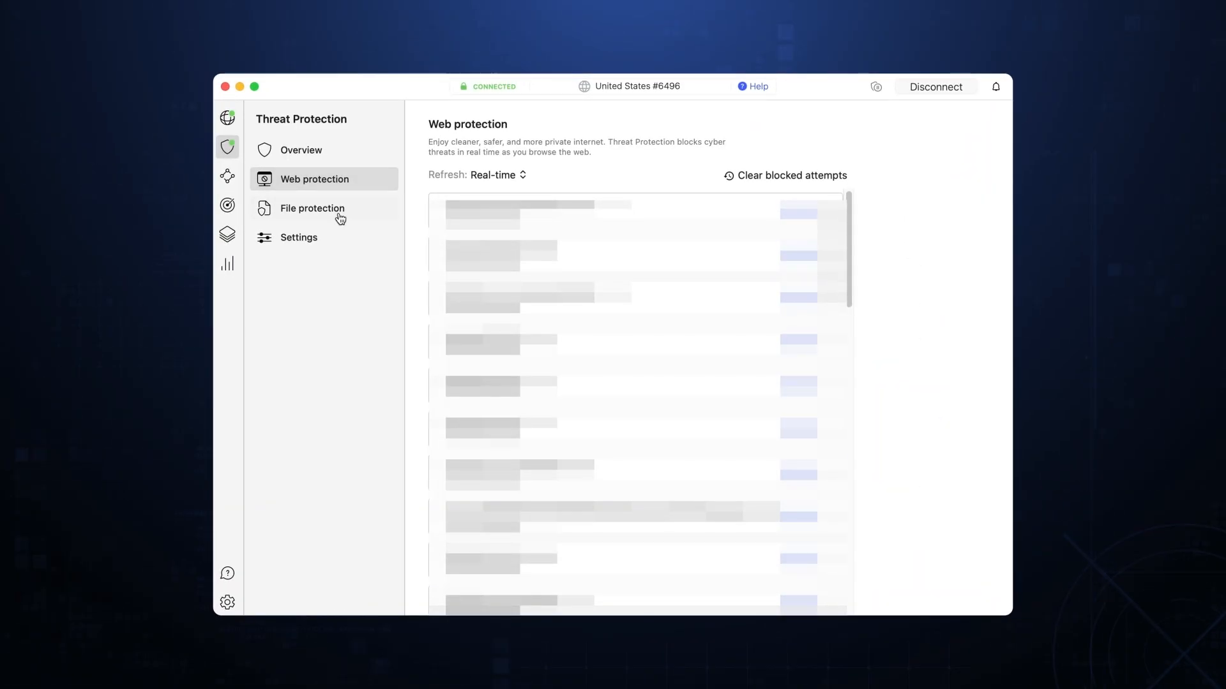
Step: Open File protection in Threat Protection to view scanned download history, then its Settings
left_click(311, 208)
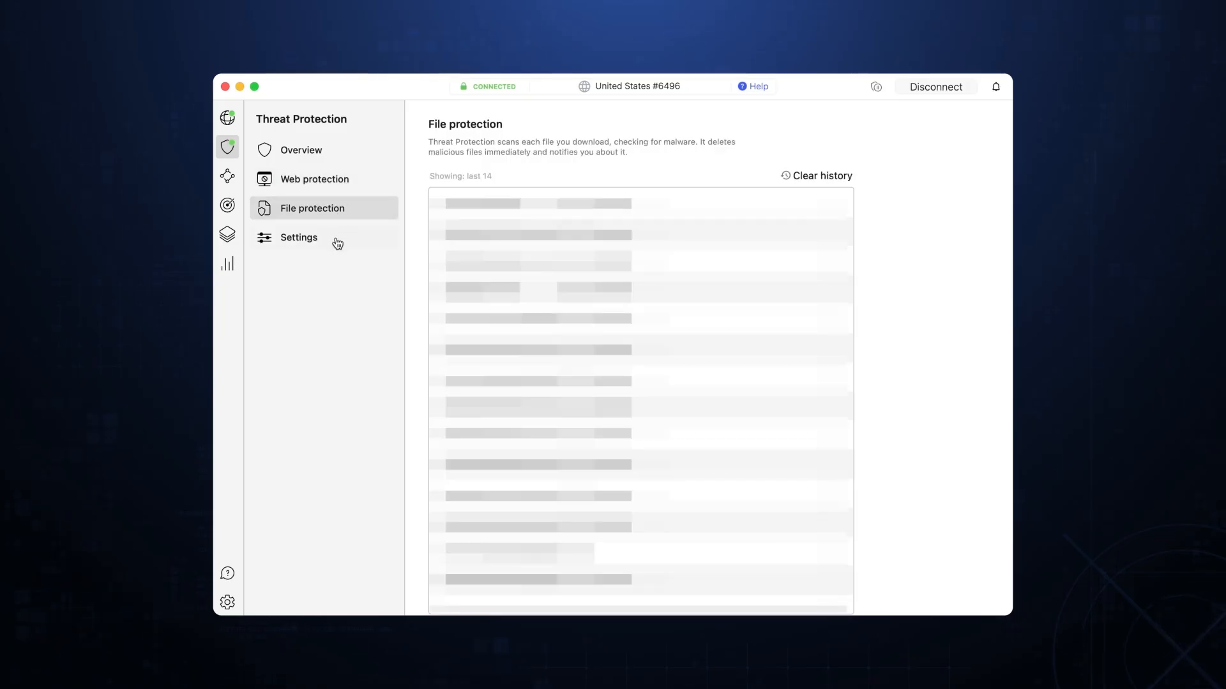
left_click(298, 238)
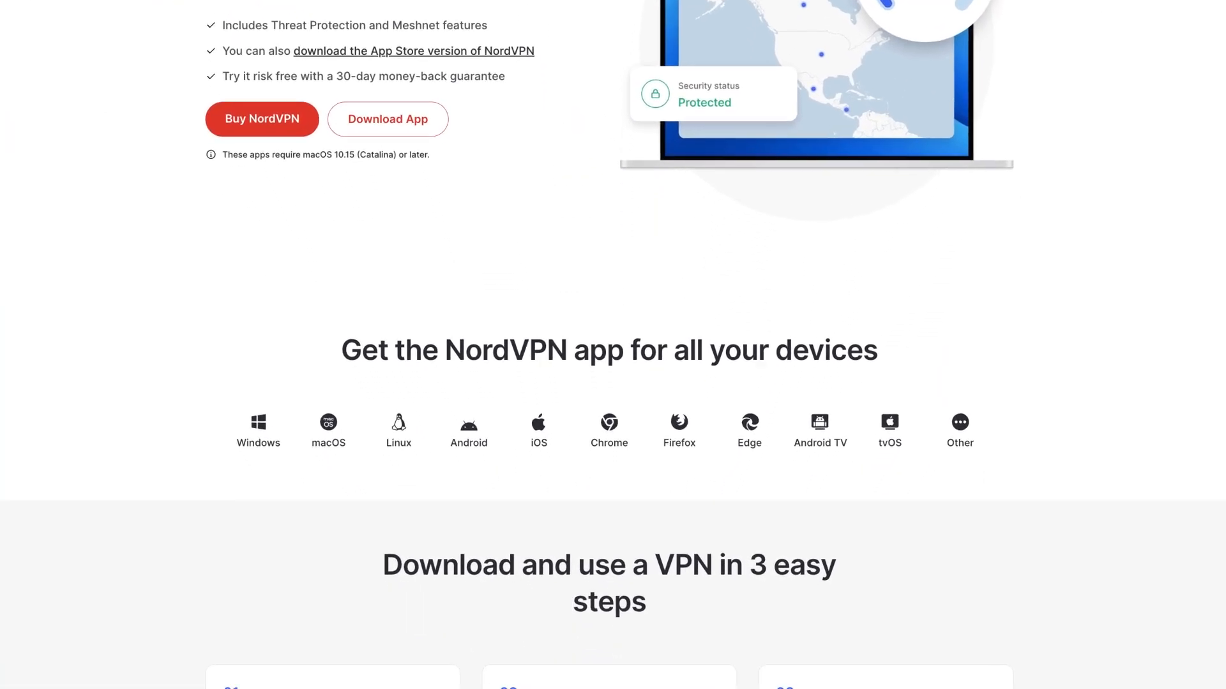
Step: Scroll to the all-devices app section and the 10-devices-per-account section
scroll("down", 3)
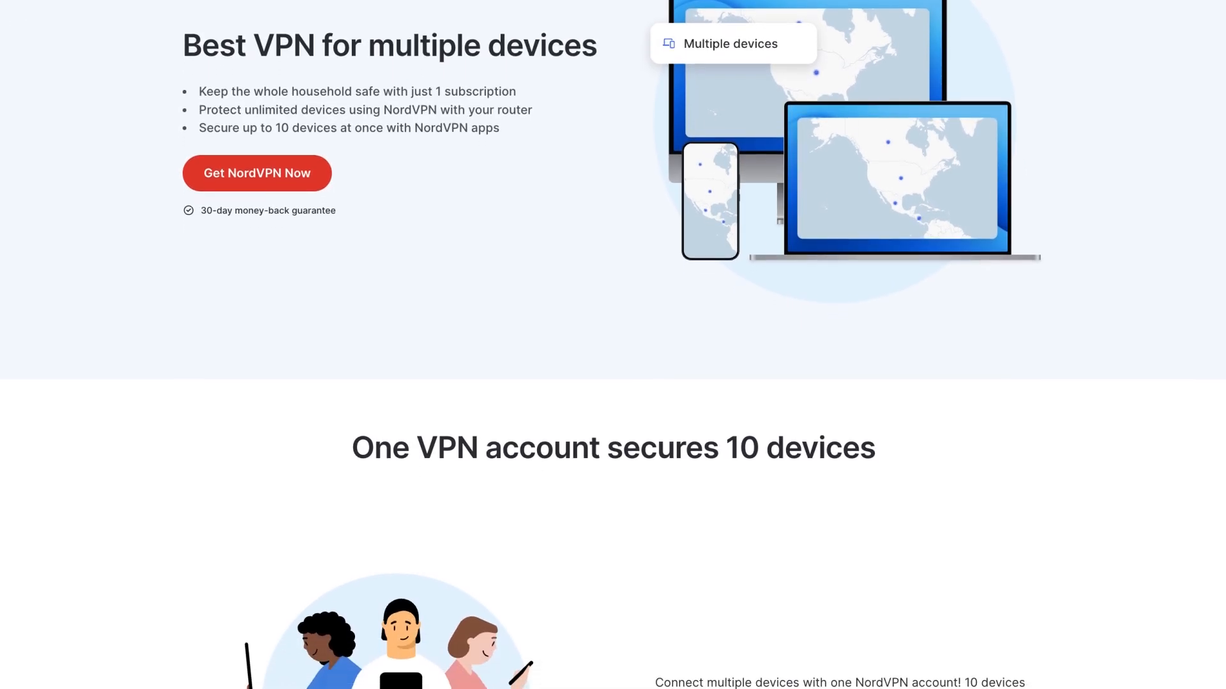
scroll("down", 3)
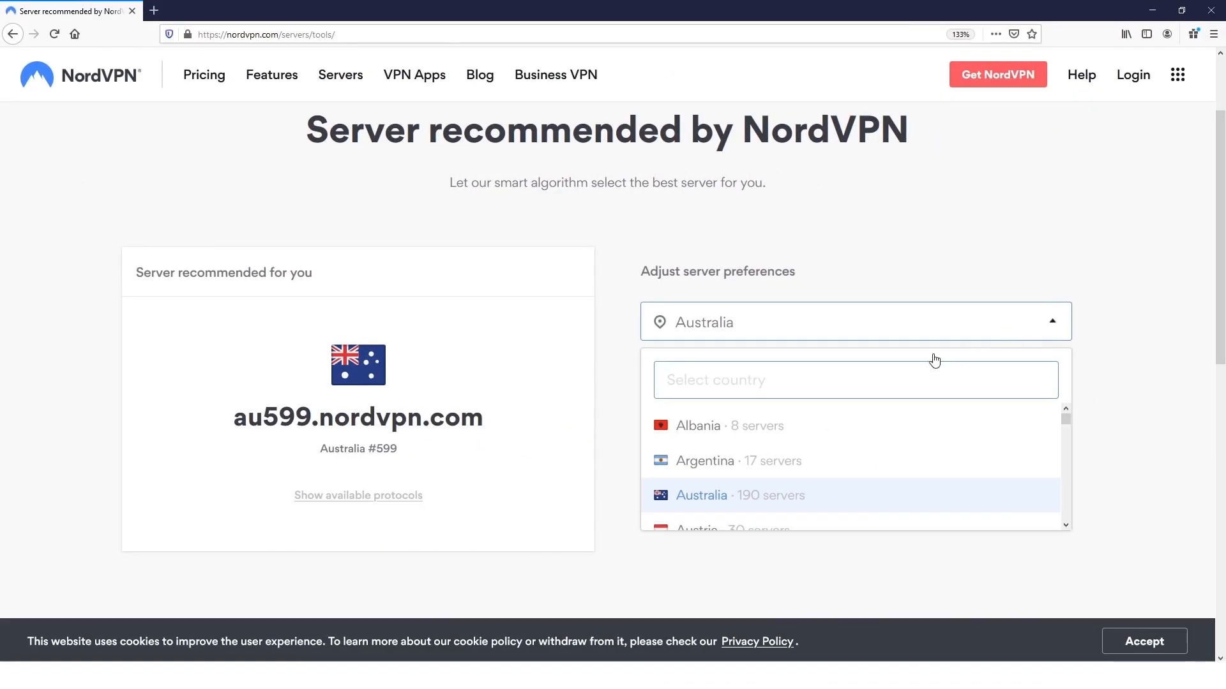
Step: Search 'uni' in the server tool's country box while au599.nordvpn.com is recommended
type("uni")
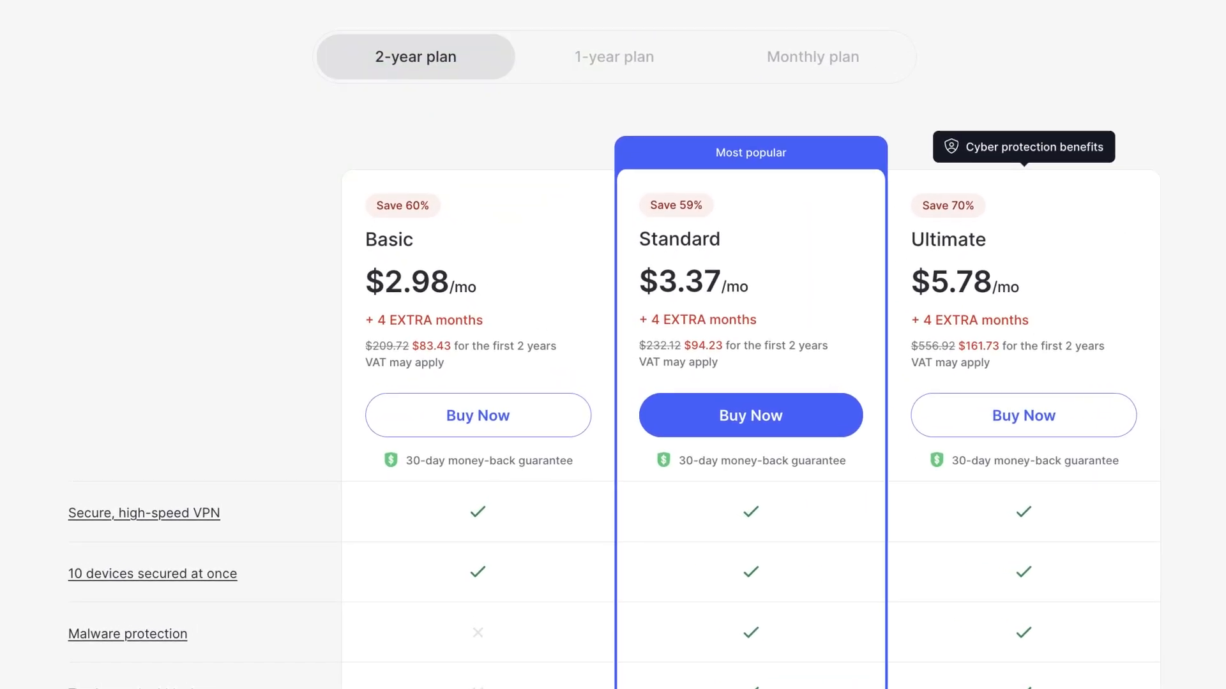
Step: Scroll the 2-year plan pricing page down to the Basic, Standard and Ultimate feature comparison
scroll("down", 3)
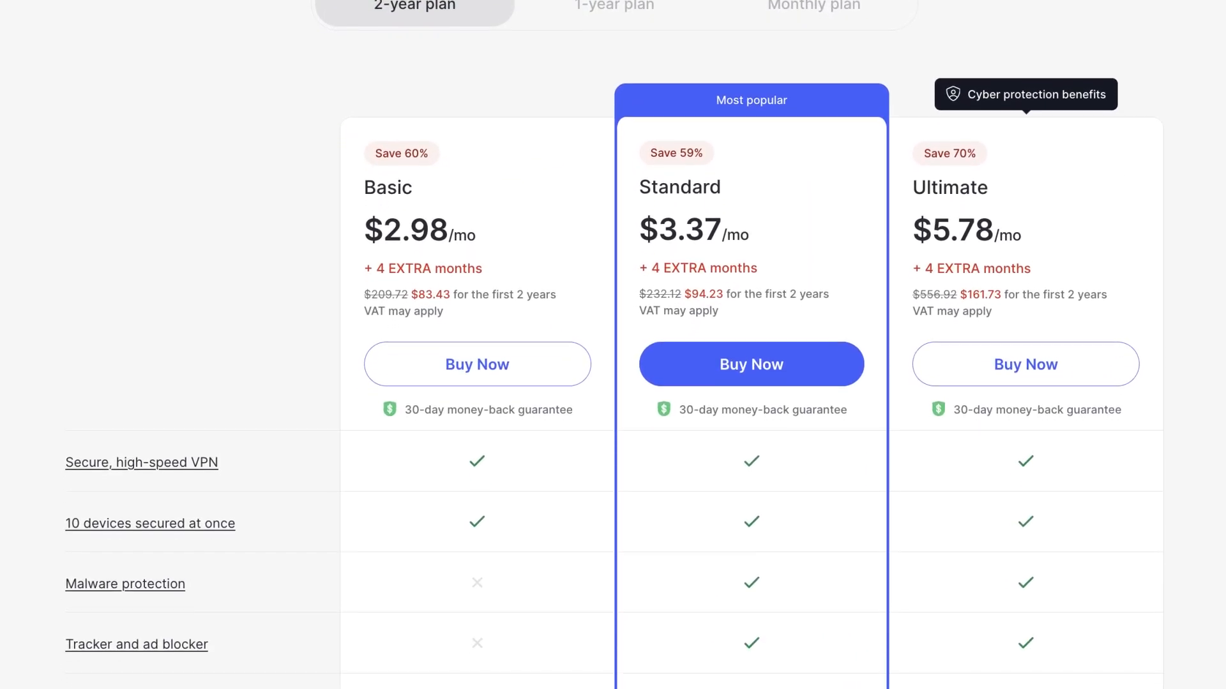
scroll("down", 3)
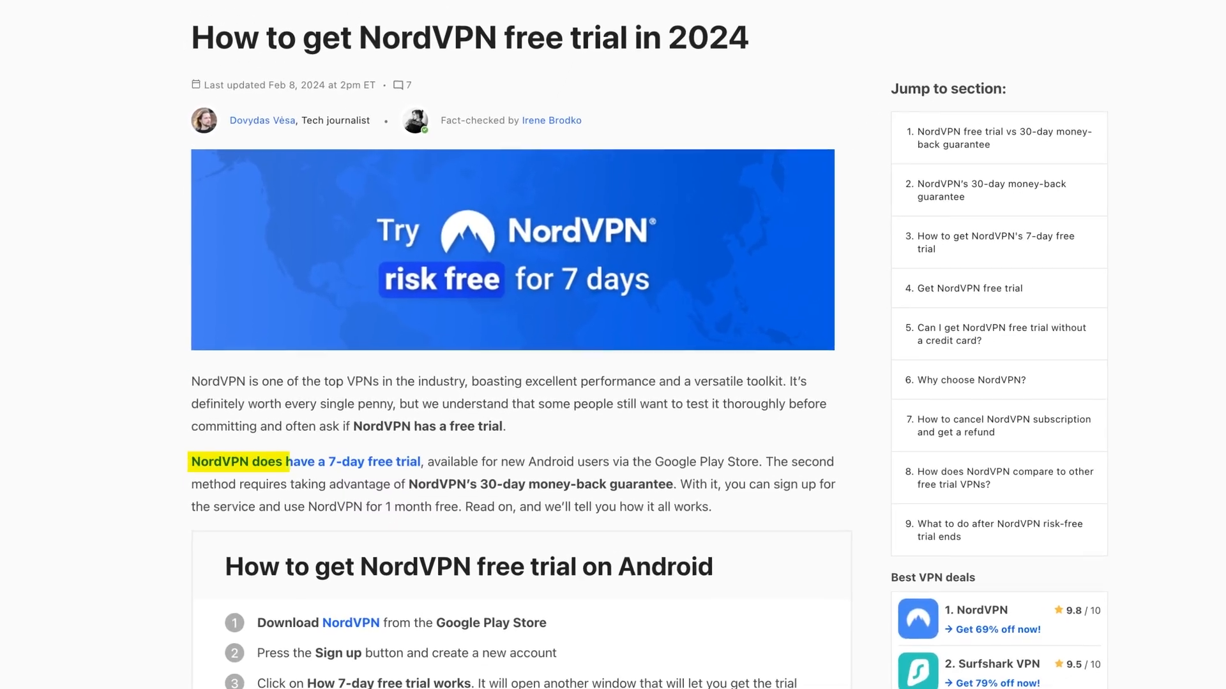
Step: Scroll through the free trial article's 7-day Android trial and 30-day money-back guarantee
scroll("down", 3)
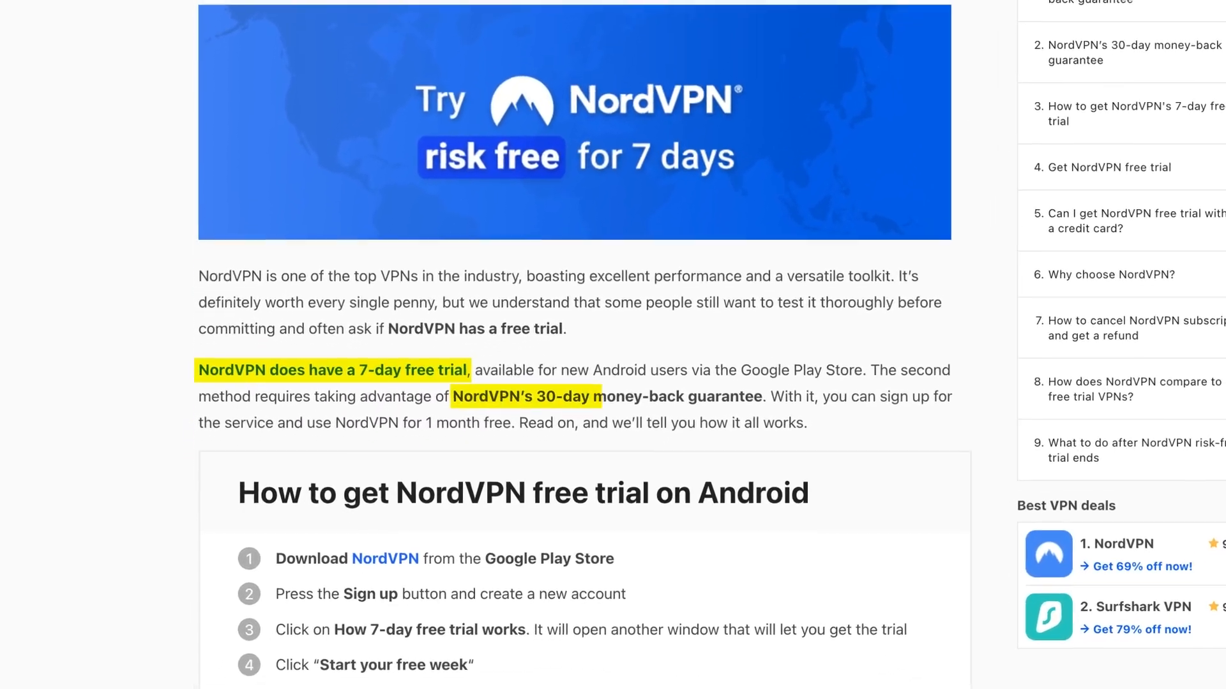
scroll("down", 3)
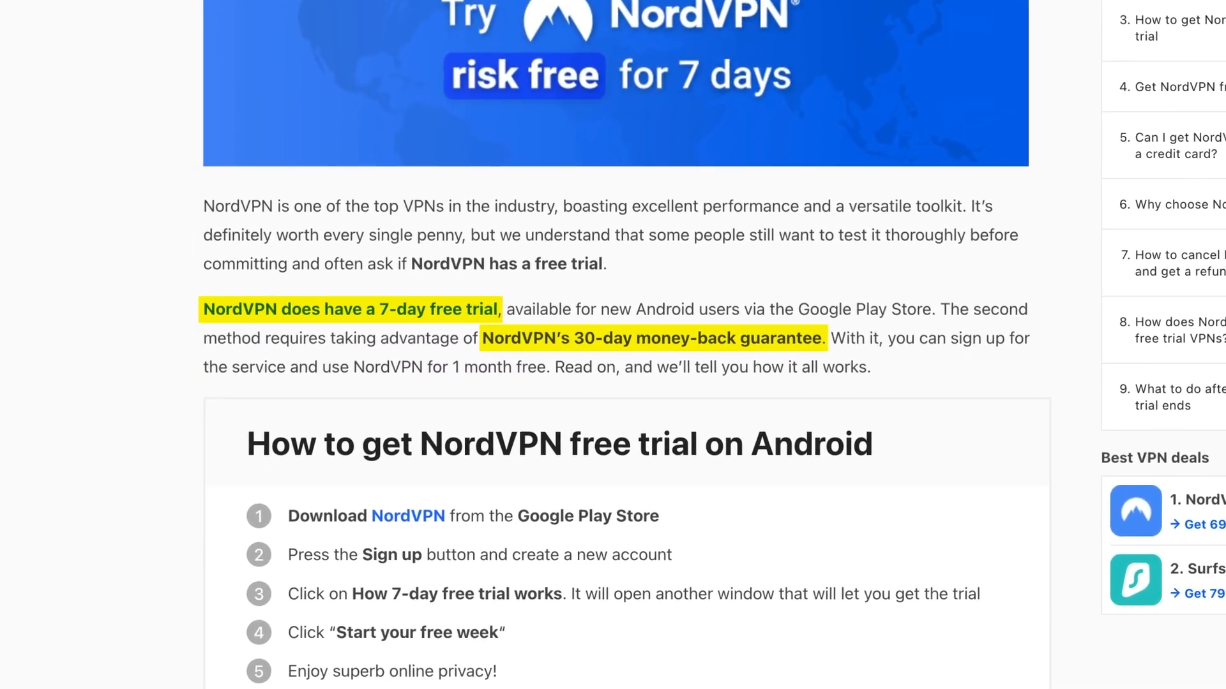
scroll("down", 3)
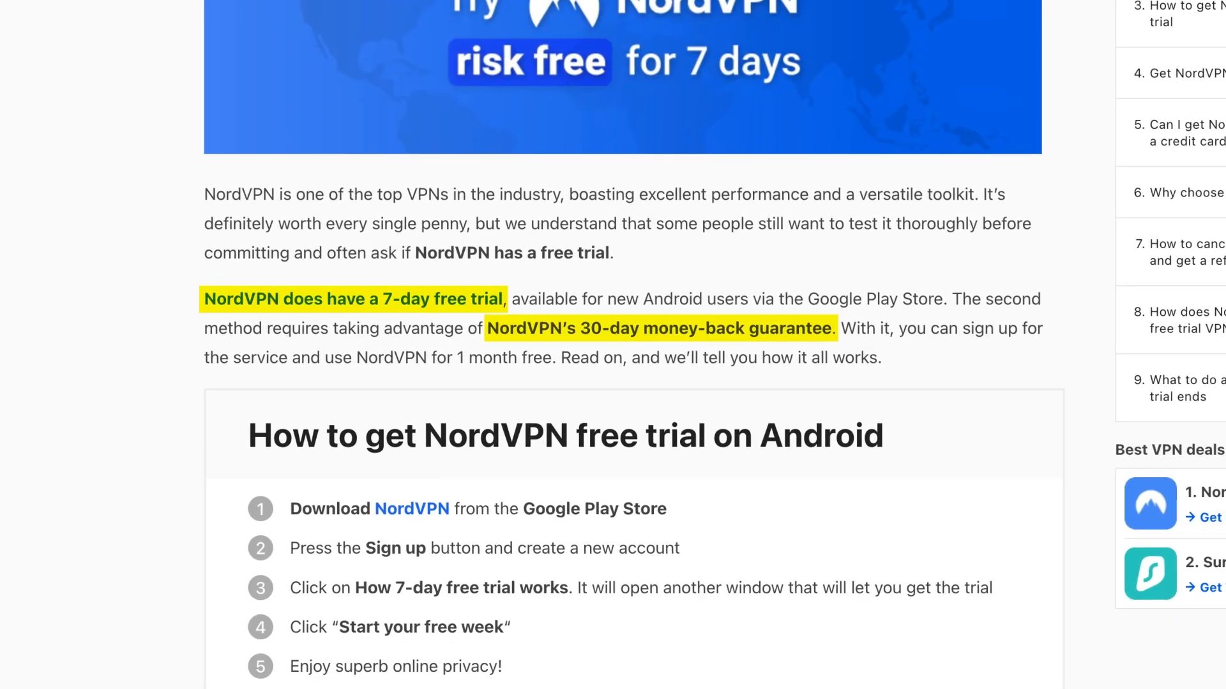